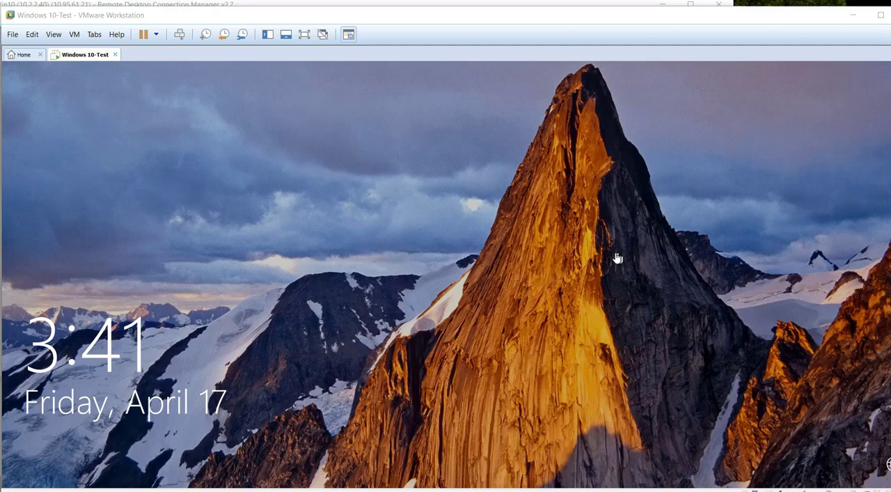
mouse_move(304, 198)
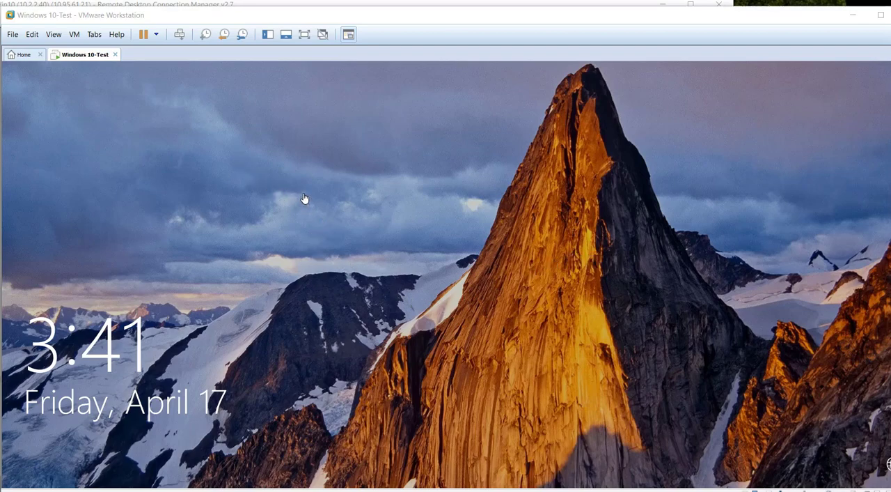
mouse_move(458, 267)
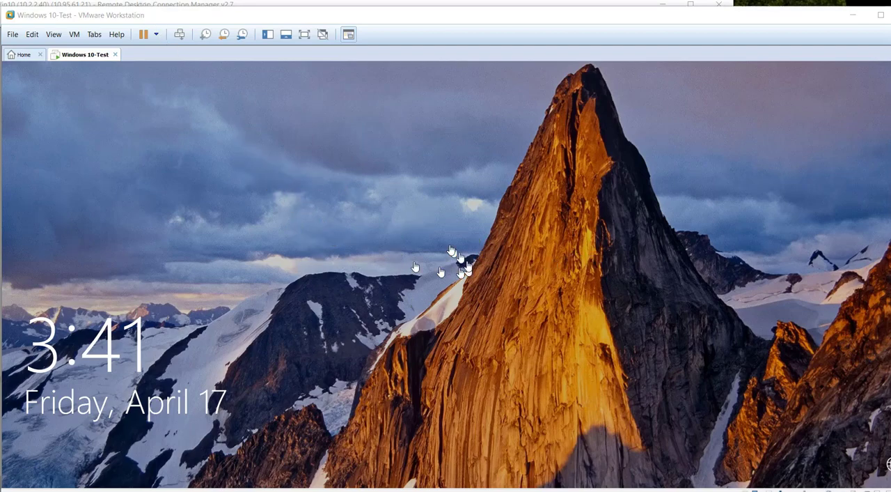
mouse_move(382, 320)
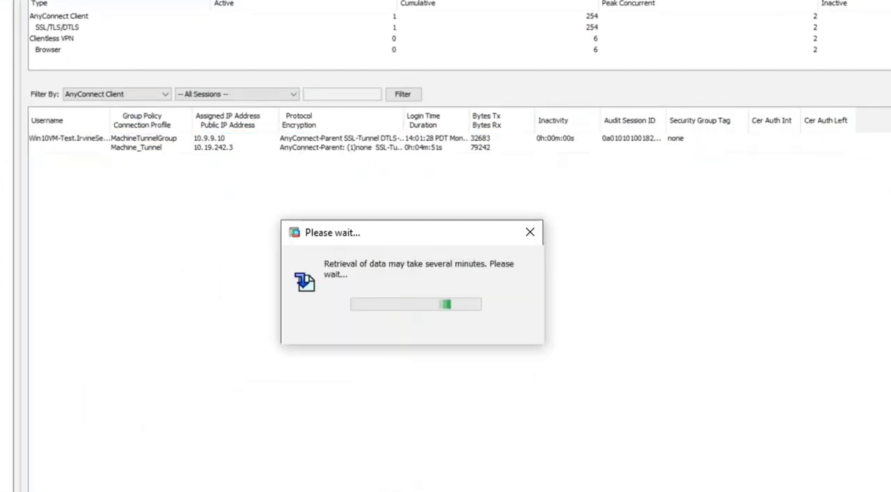
Step: Select the Win10VM-Test machine-tunnel session row to reveal its full username
left_click(67, 138)
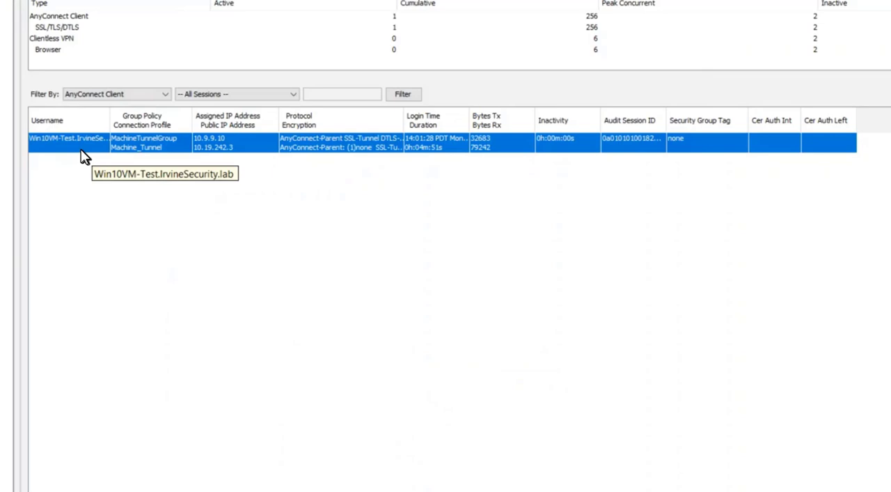
mouse_move(75, 152)
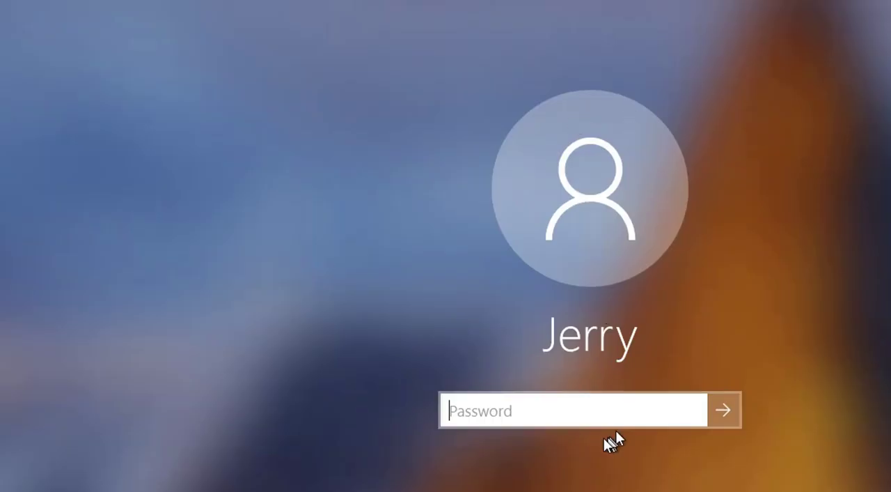
Step: Sign in to Windows with the password and bring up AnyConnect from the system tray showing the userauth VPN
type("***")
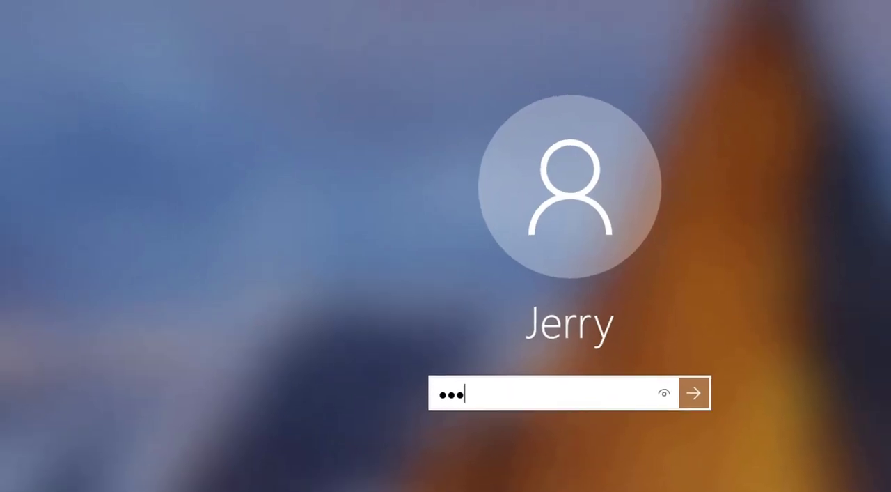
left_click(693, 393)
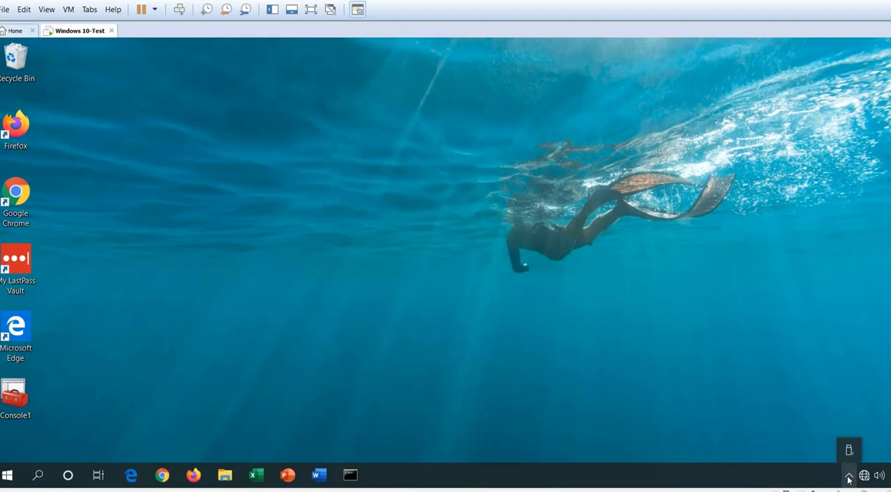
left_click(850, 475)
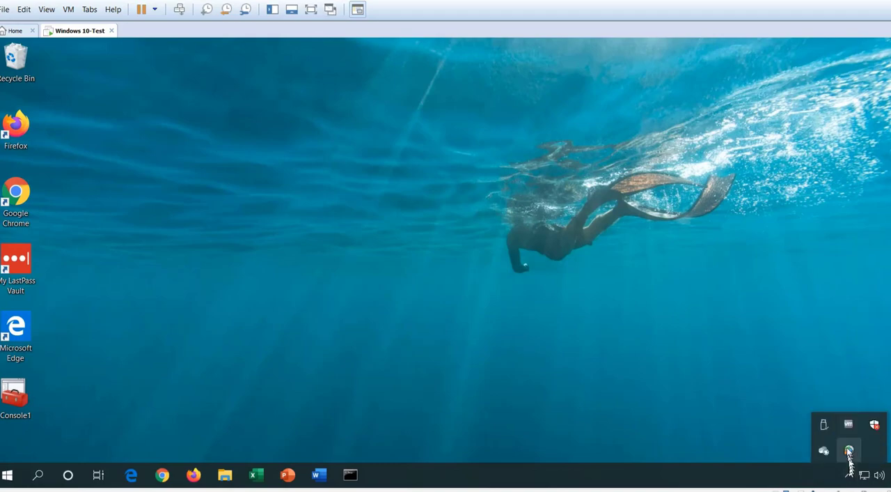
left_click(850, 452)
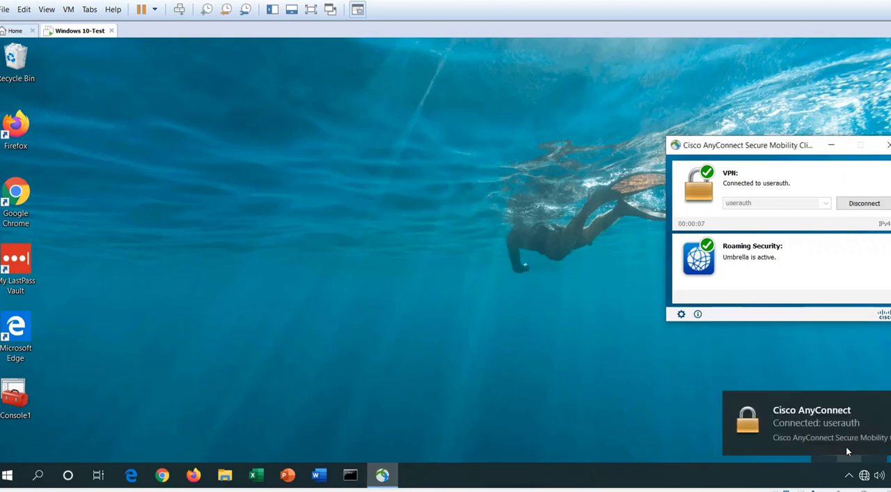
mouse_move(674, 317)
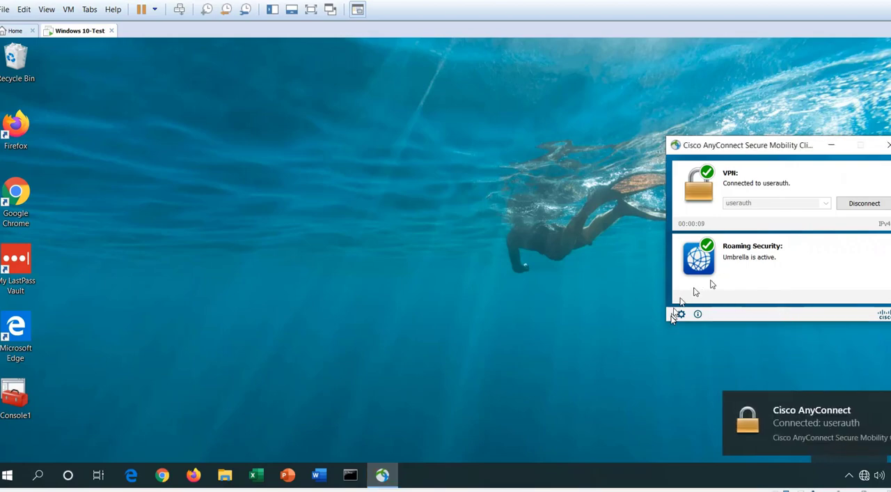
Step: View the AnyConnect VPN Statistics showing the management connection Disconnected (user tunnel active)
left_click(680, 313)
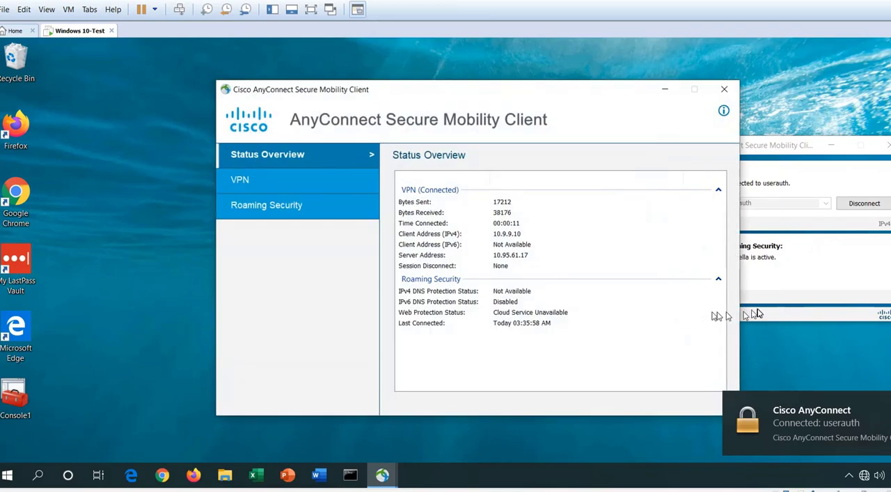
left_click(240, 178)
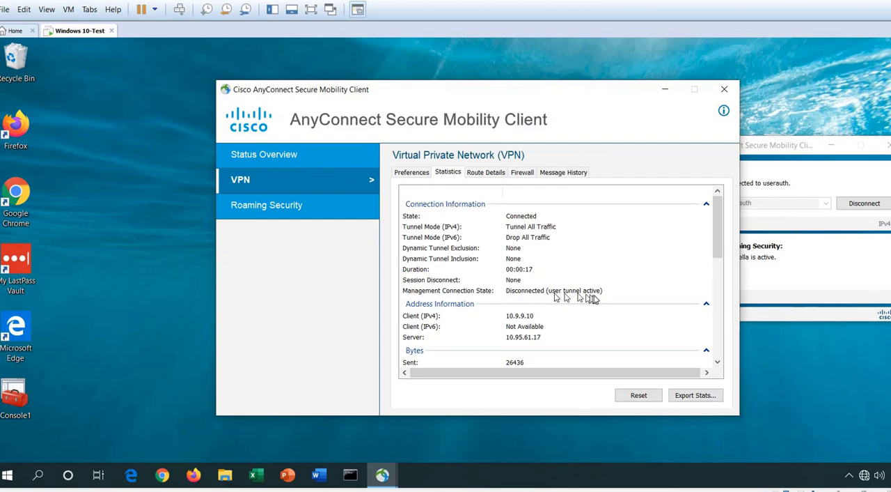
mouse_move(473, 298)
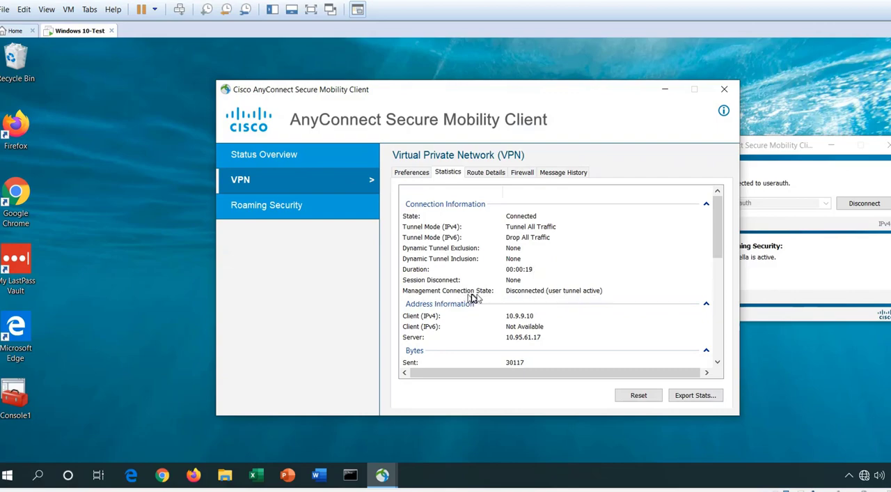
mouse_move(527, 295)
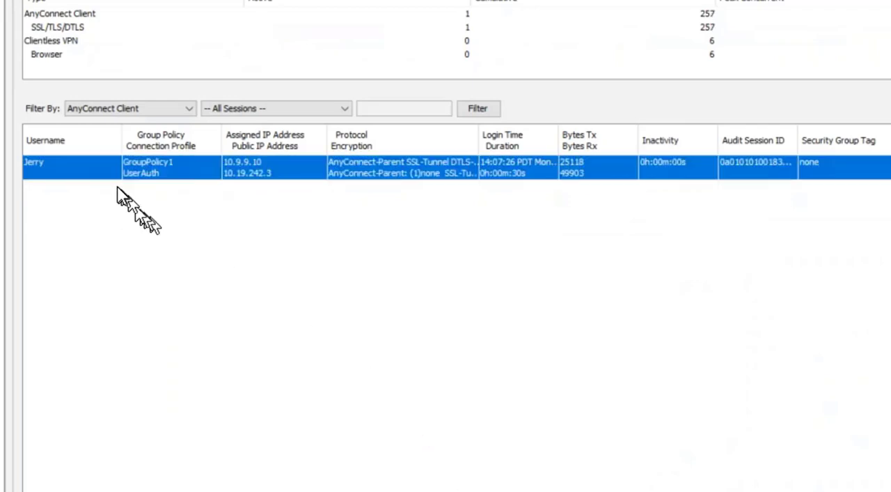
mouse_move(97, 170)
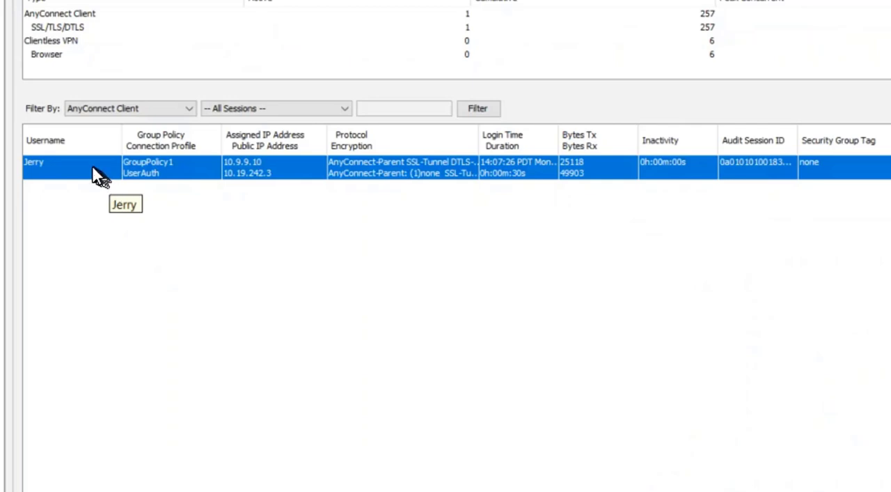
mouse_move(200, 173)
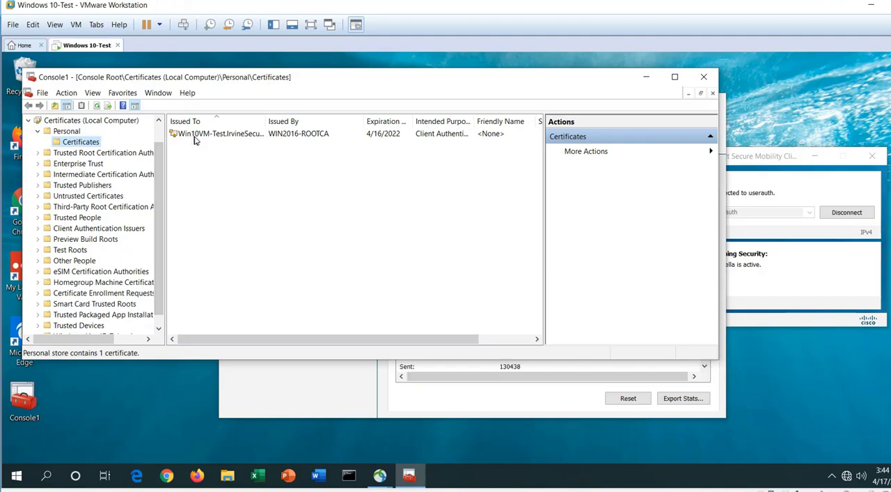
Step: Review the Win10VM-Test machine certificate issued by WIN2016-ROOTCA in the Local Computer Personal store
double_click(220, 134)
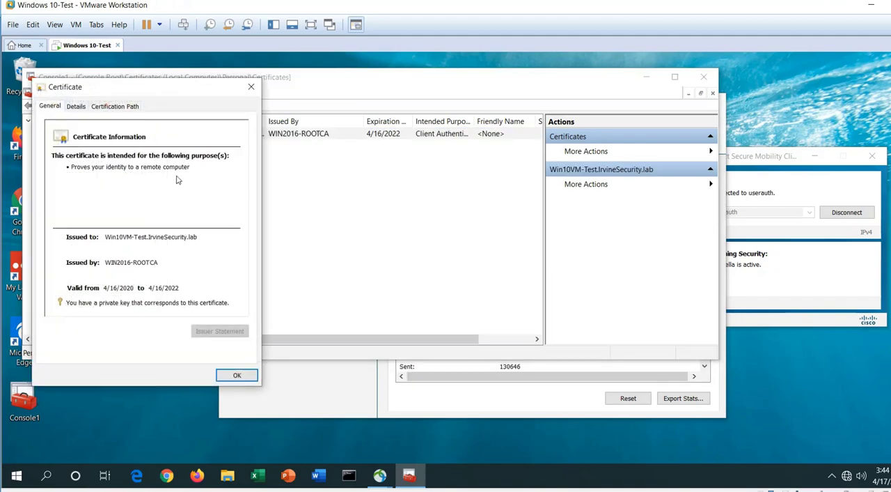
mouse_move(167, 214)
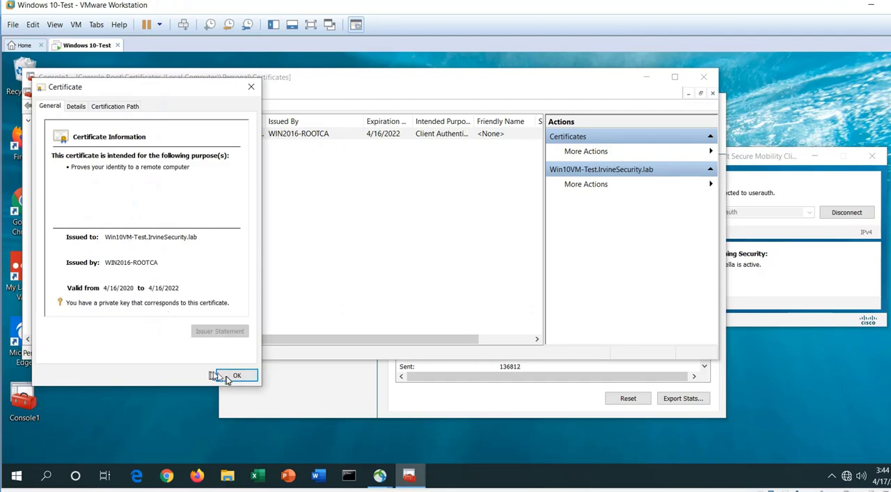
left_click(237, 375)
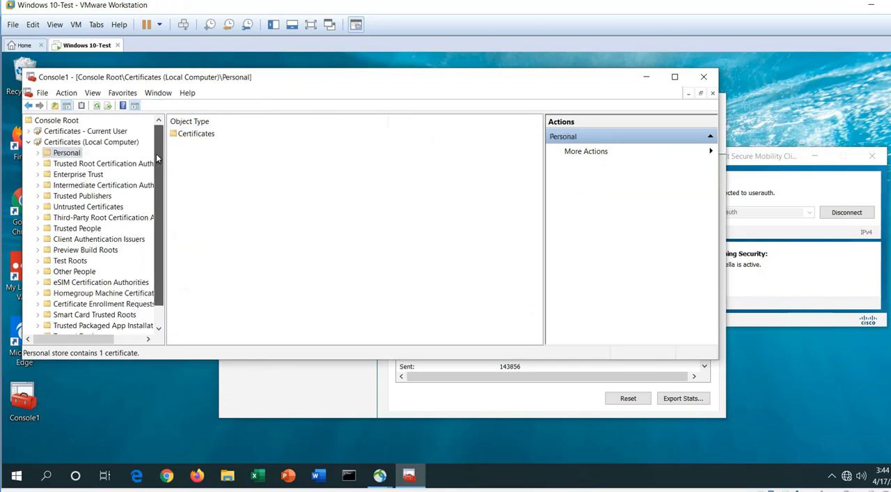
Step: Review Jerry's personal certificate issued by WIN2016-ROOTCA in the Current User Personal store
left_click(85, 130)
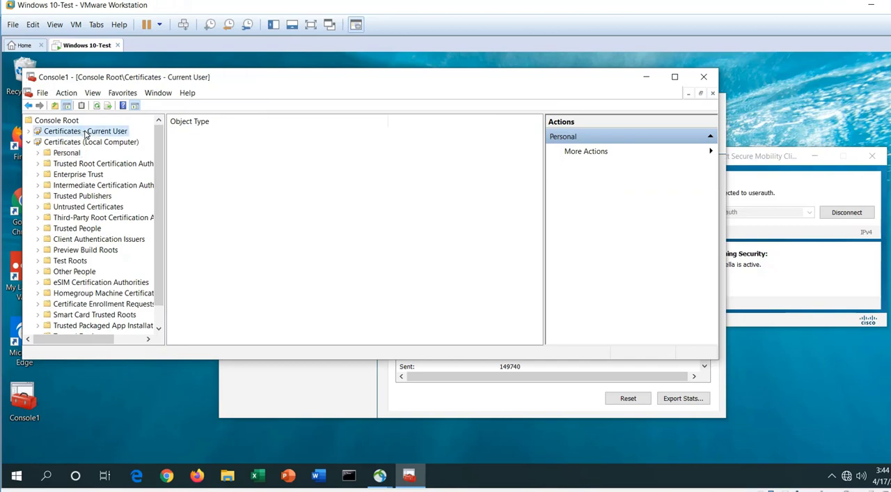
left_click(85, 131)
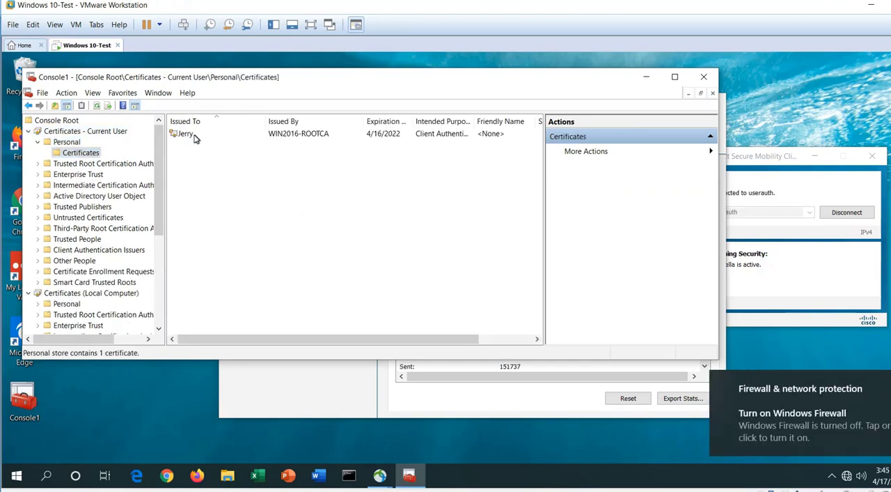
double_click(183, 134)
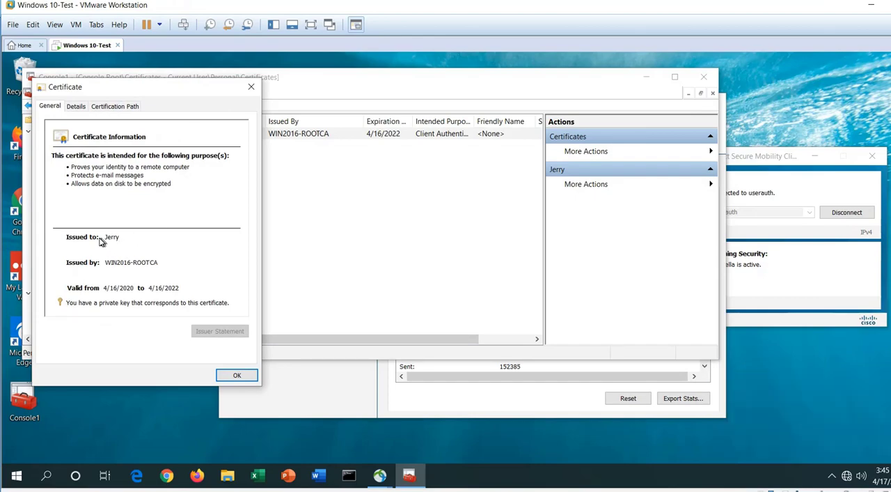
left_click(237, 375)
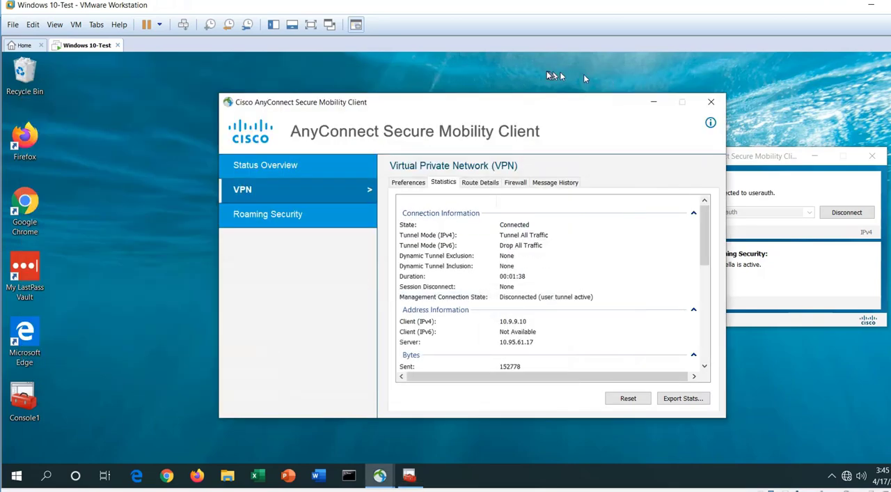
mouse_move(184, 25)
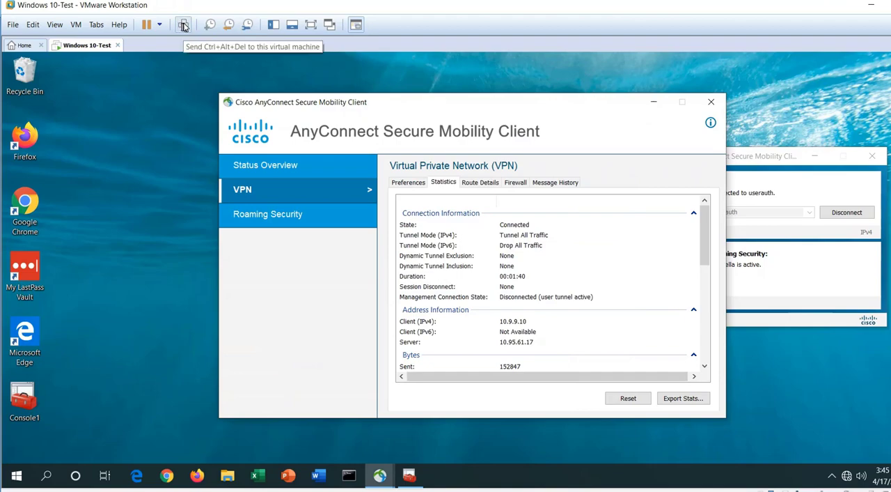
Step: Send Ctrl+Alt+Del to the guest and sign the user out of Windows
left_click(183, 25)
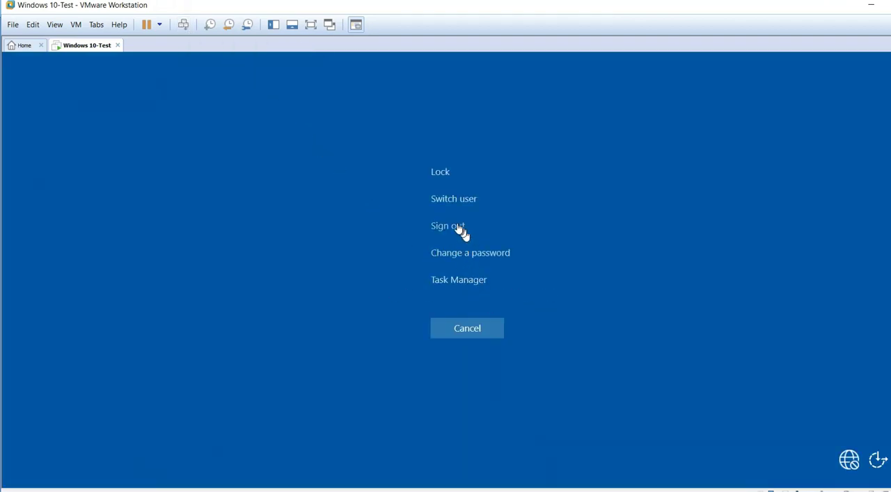
left_click(448, 225)
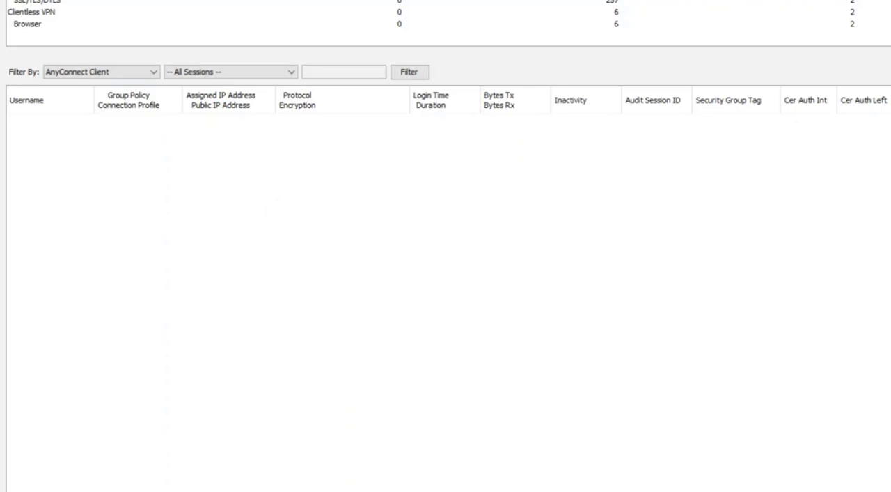
Step: Refresh the ASDM Sessions view so the Win10VM-Test Machine_Tunnel session reappears
left_click(409, 73)
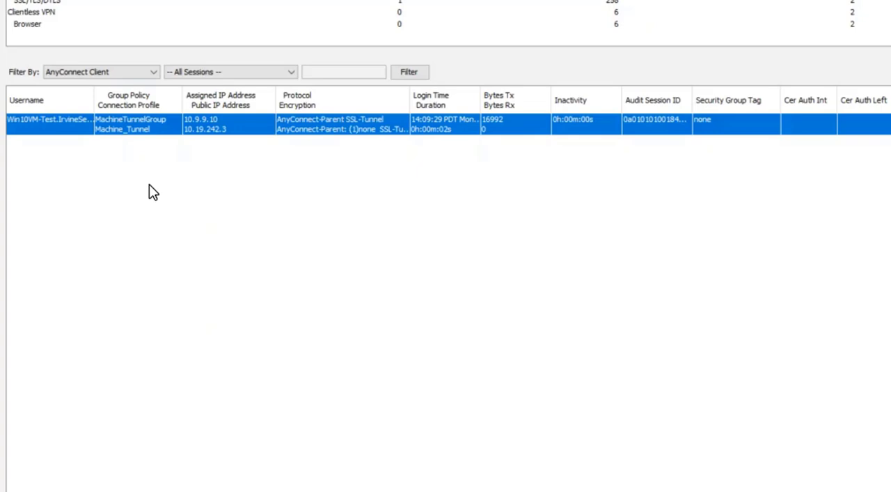
mouse_move(55, 122)
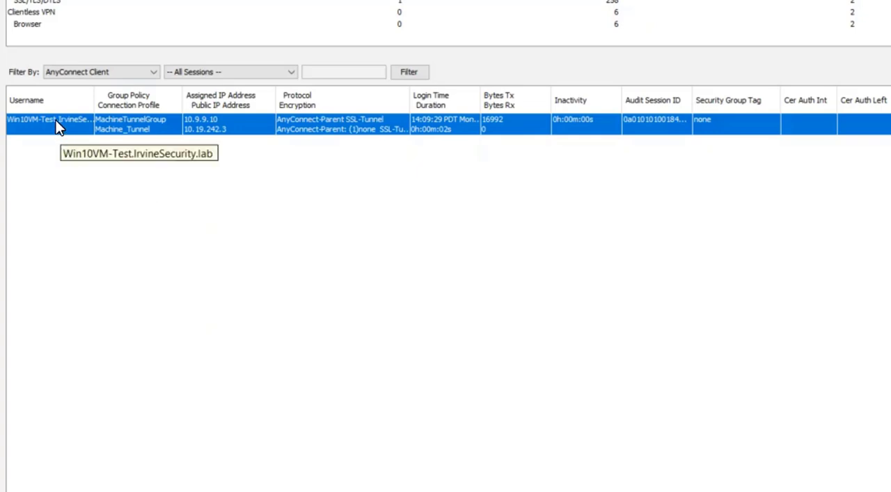
mouse_move(56, 130)
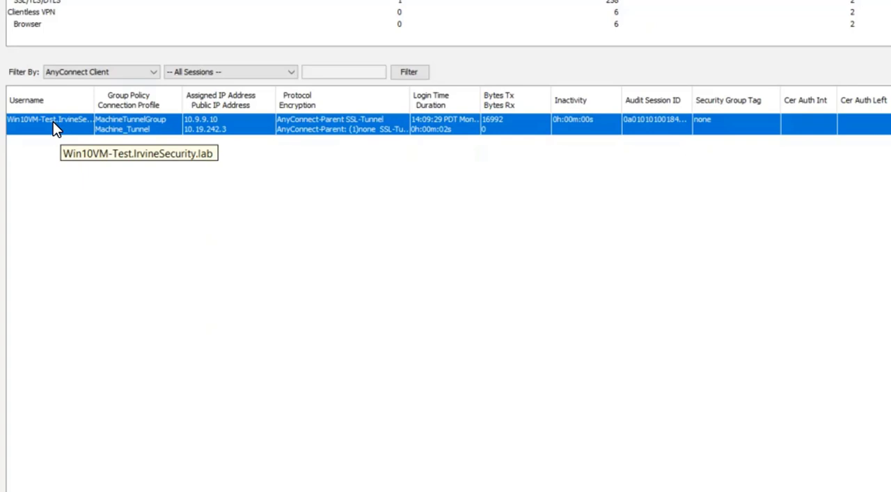